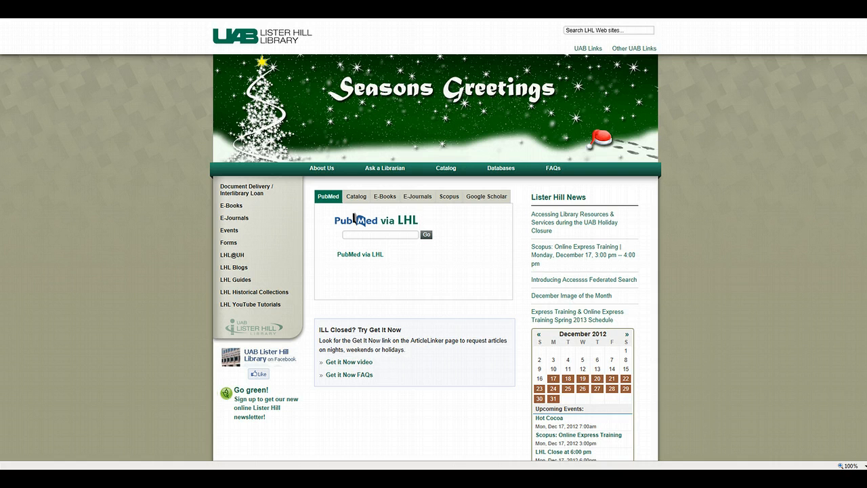
mouse_move(501, 171)
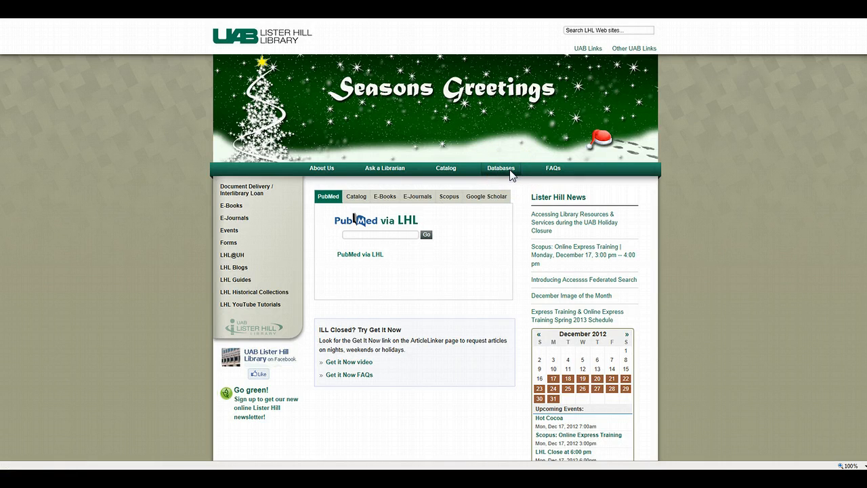
- Go from the library's Databases listing to the ACCESSSS Federated Search Engine link on the EBM Diagnosis page
click(501, 167)
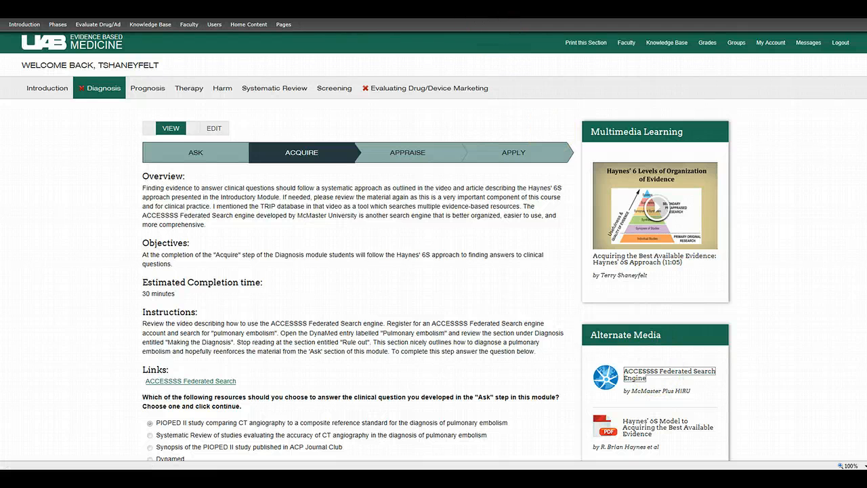
click(191, 381)
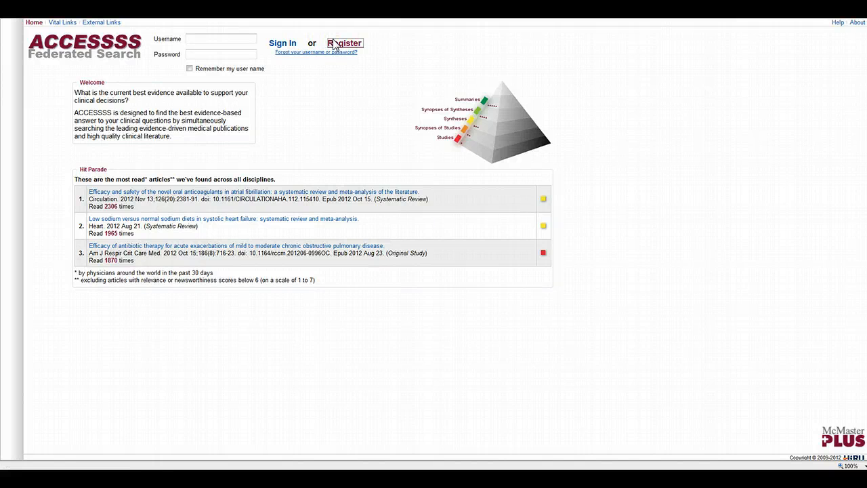
- Open the Register form, scroll through it, and keep Alert Frequency at Daily
click(344, 43)
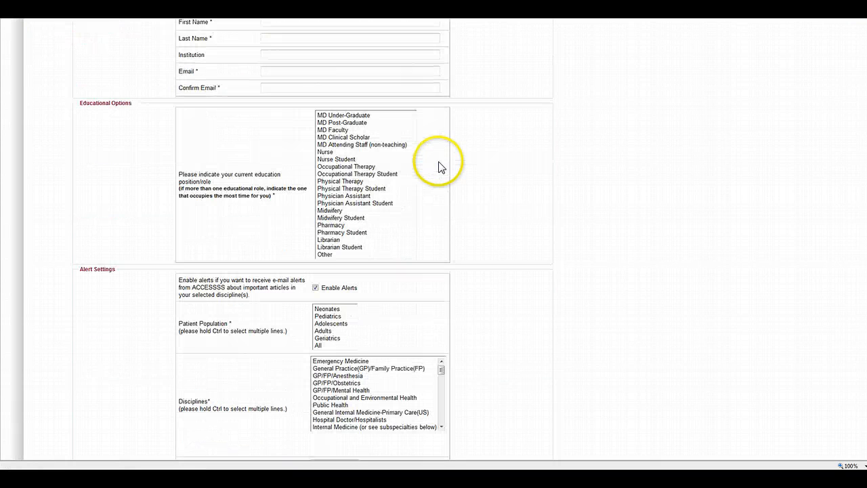
scroll(down, 3)
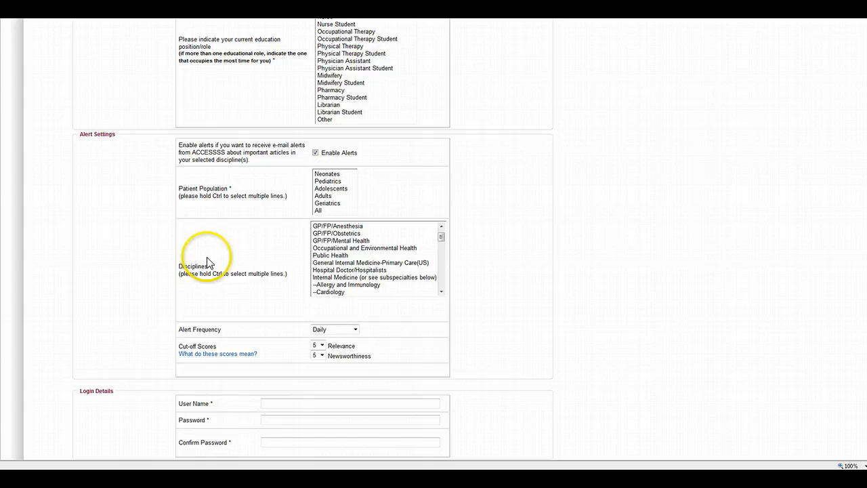
mouse_move(282, 345)
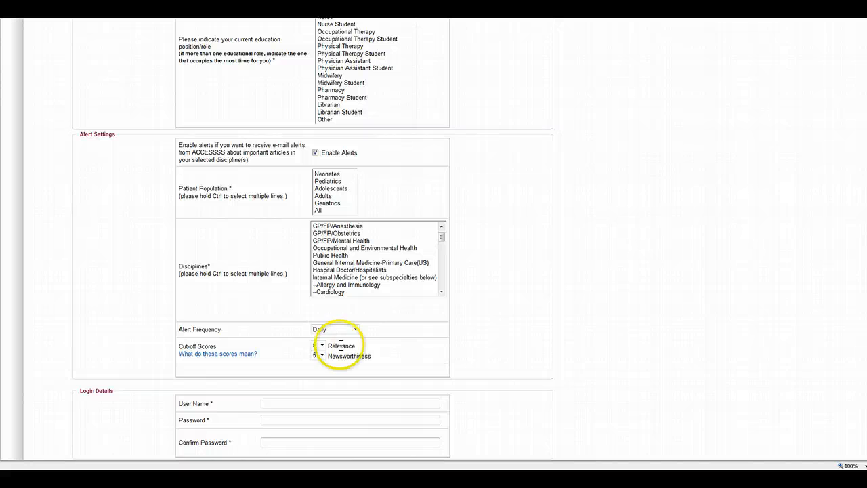
click(355, 330)
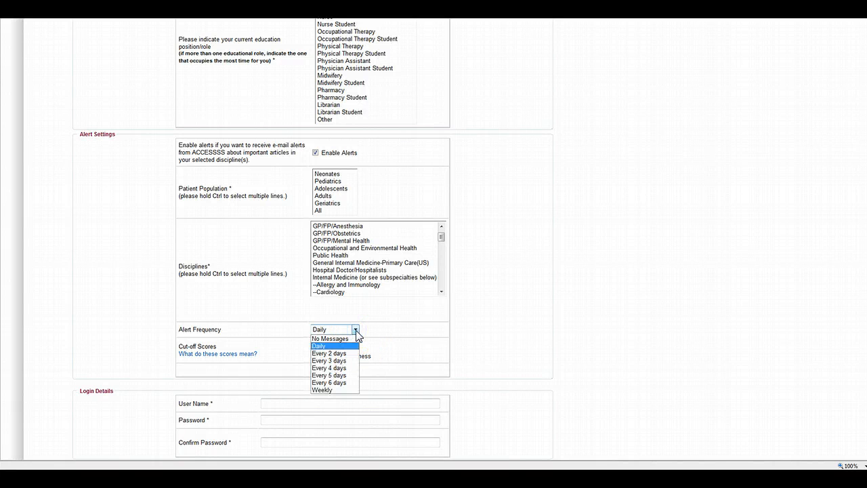
click(318, 345)
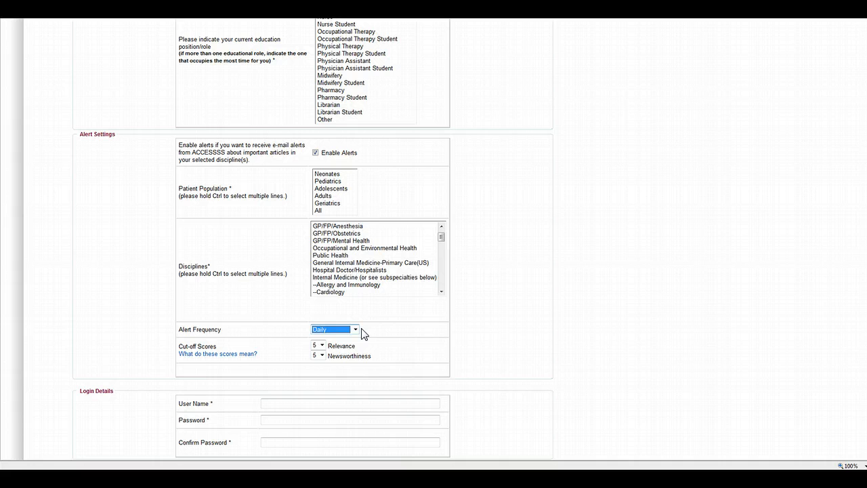
scroll(down, 3)
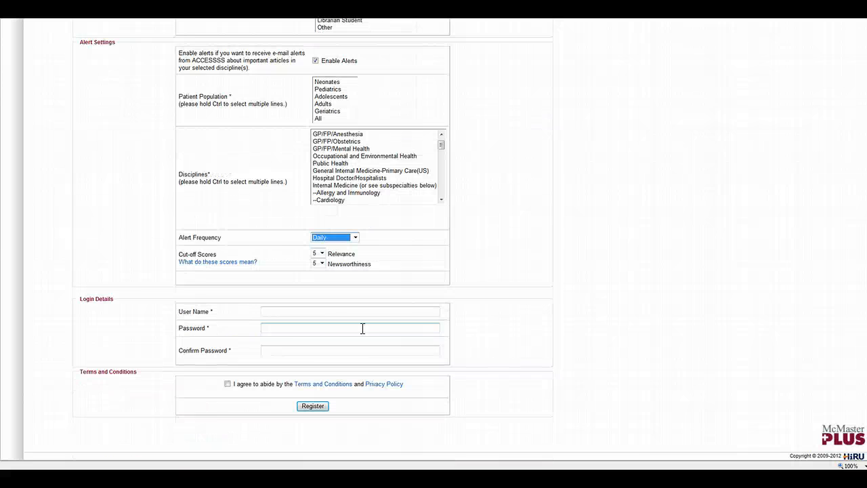
mouse_move(271, 373)
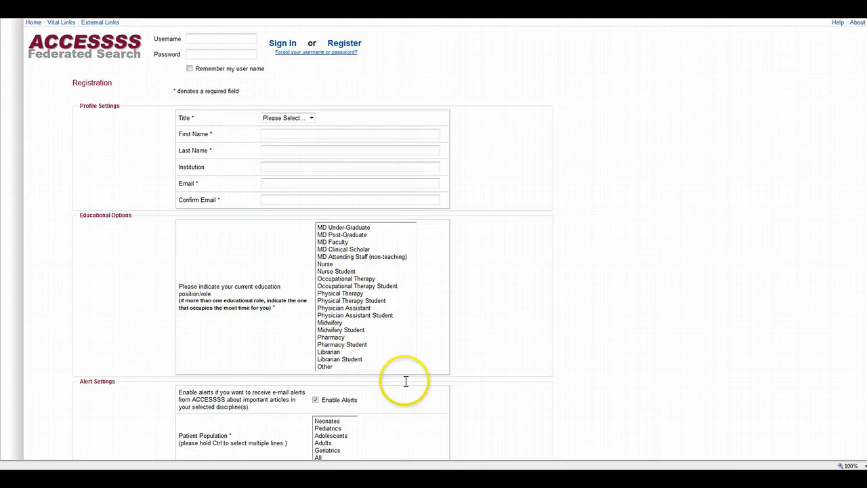
- Enter the account username and password in the top fields and sign in
click(226, 38)
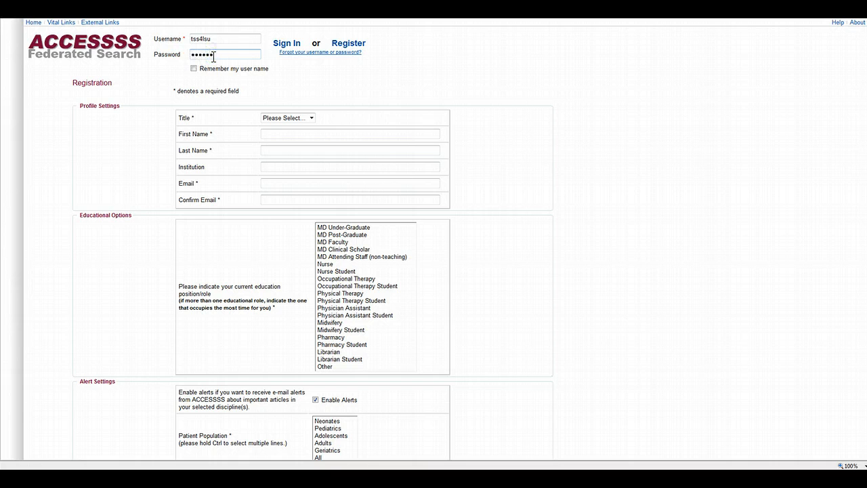
click(287, 43)
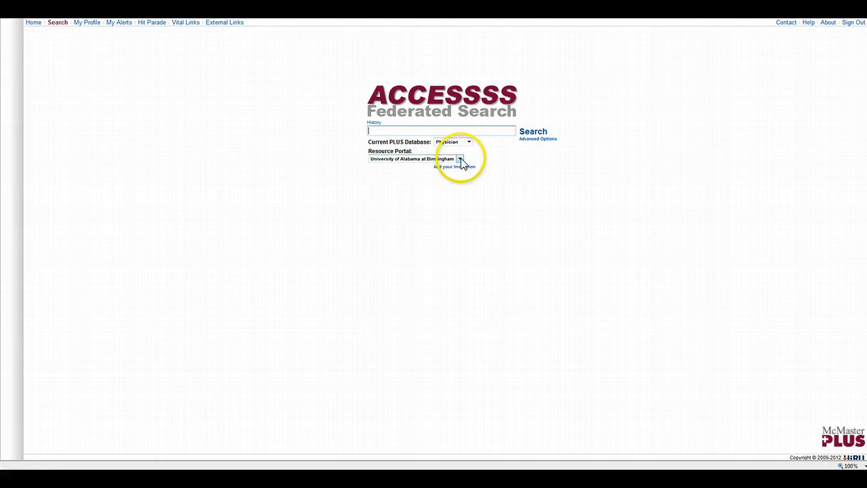
click(460, 159)
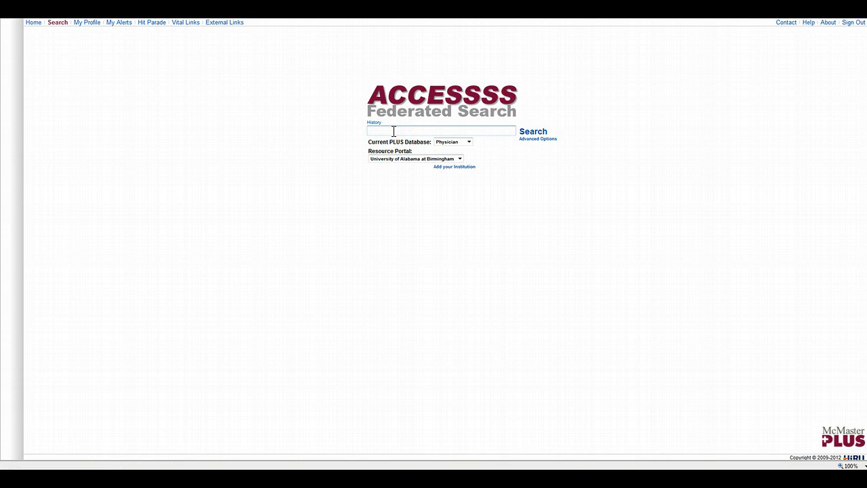
- Search for 'pulmonary embolism'
text(pulmonary embolism)
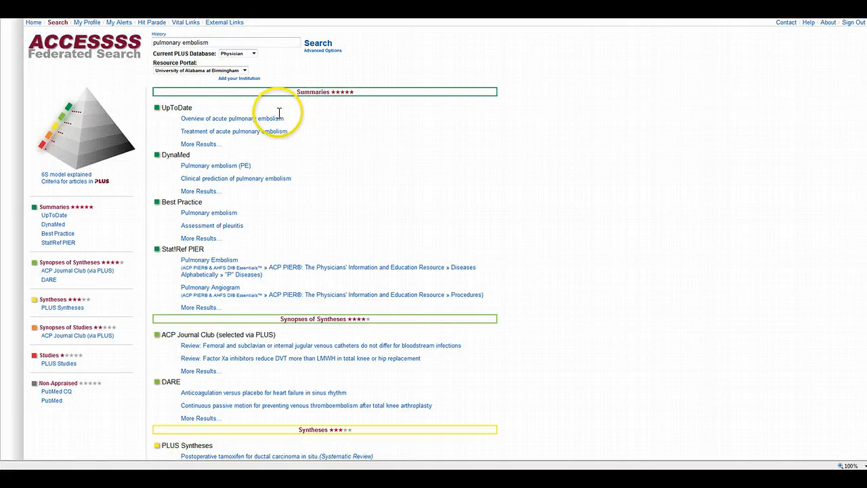
mouse_move(252, 103)
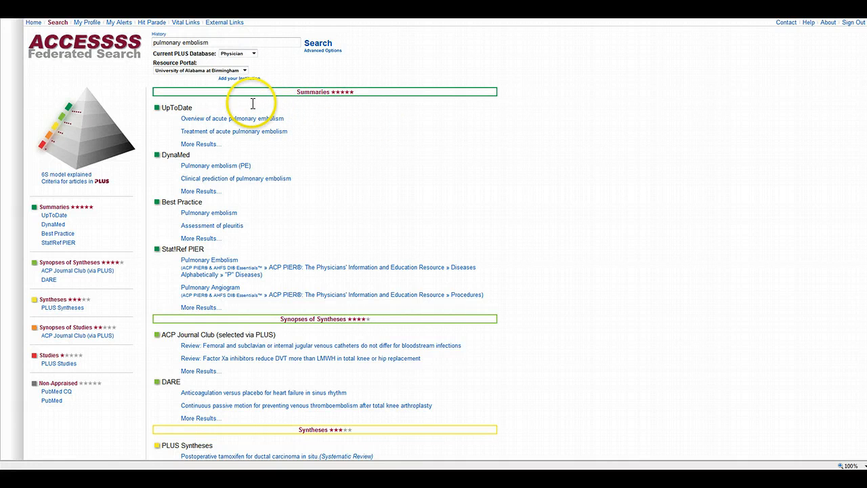
mouse_move(228, 103)
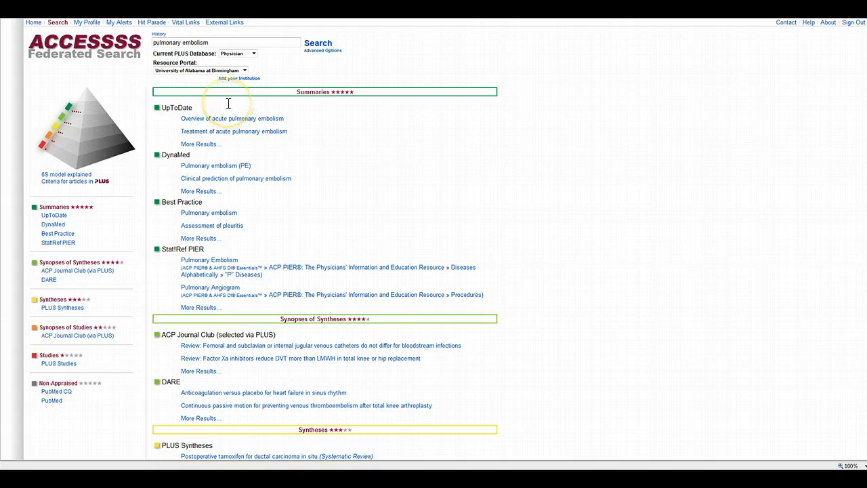
mouse_move(286, 320)
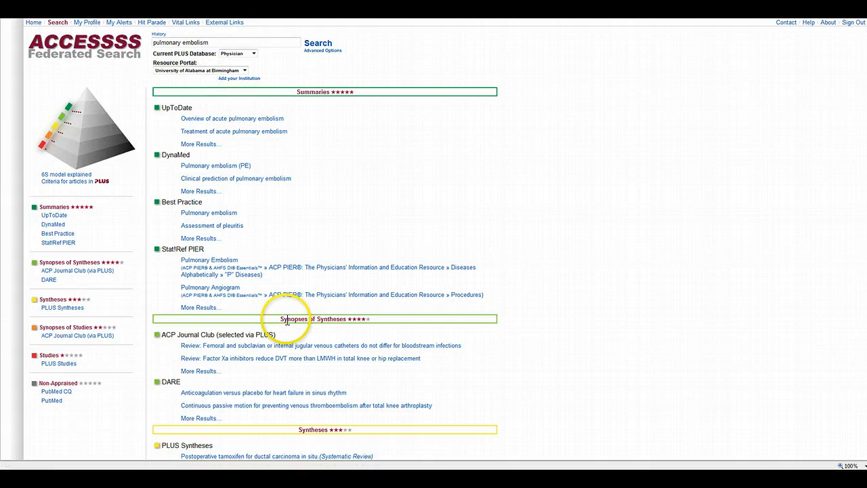
scroll(down, 3)
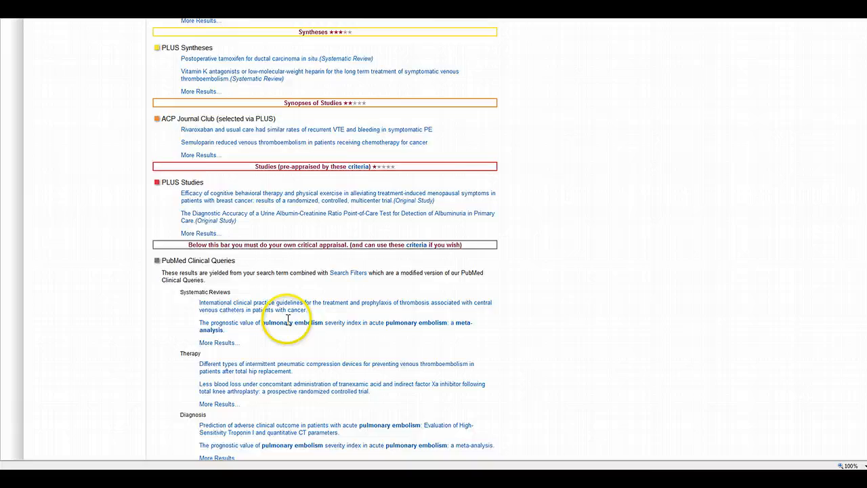
scroll(down, 3)
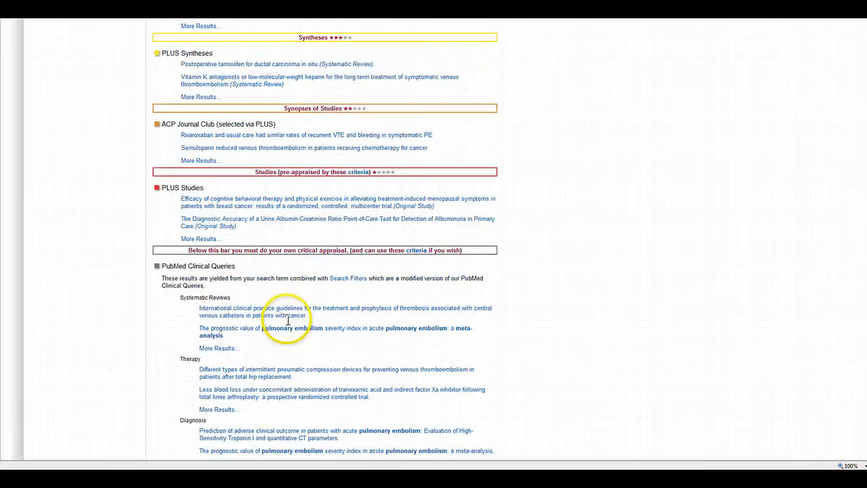
scroll(up, 3)
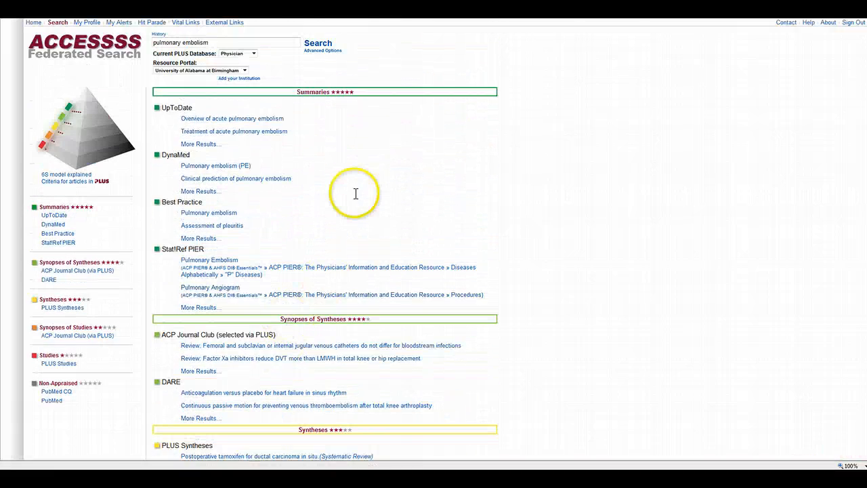
mouse_move(247, 126)
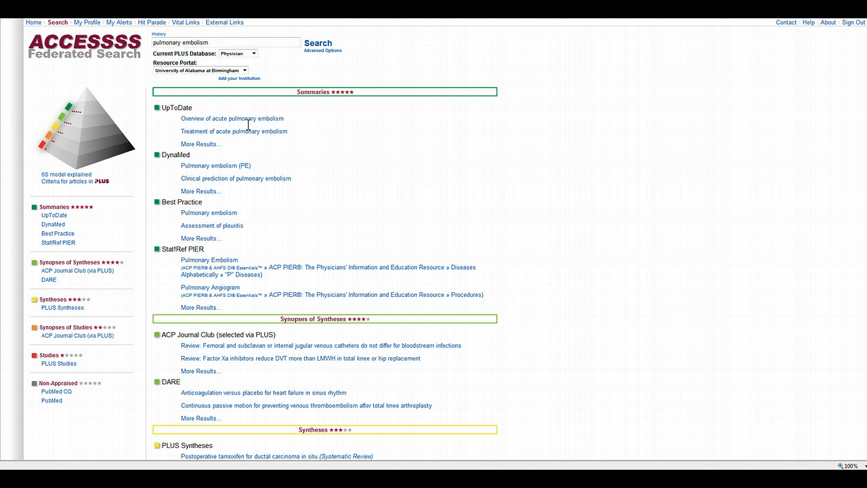
mouse_move(364, 141)
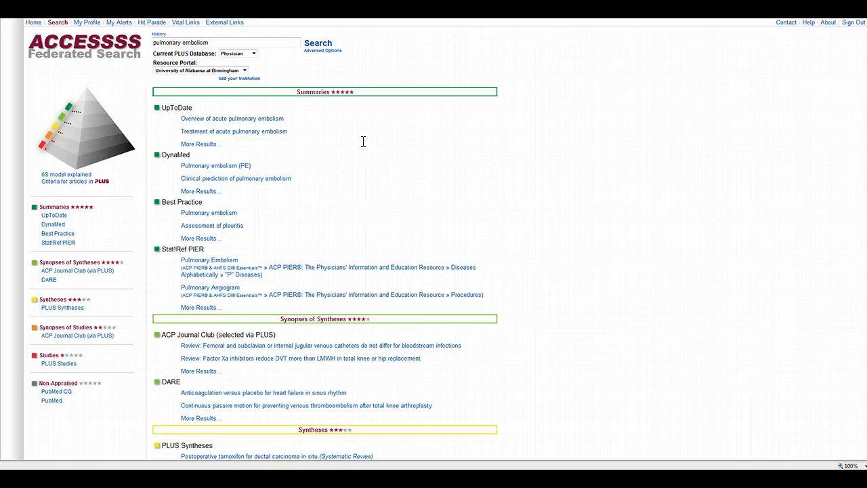